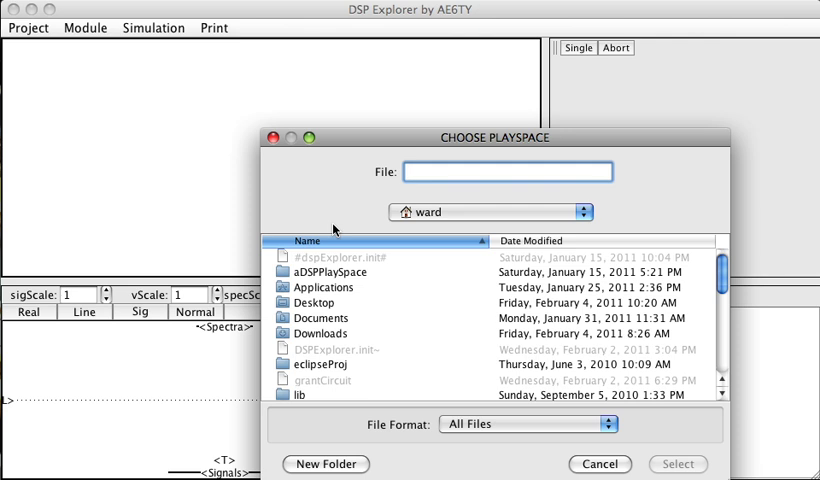
Step: Name the new playspace DSPplayspace in the Choose Playspace dialog and acknowledge the creation notice
{"action": "left_click", "coordinate": [508, 172]}
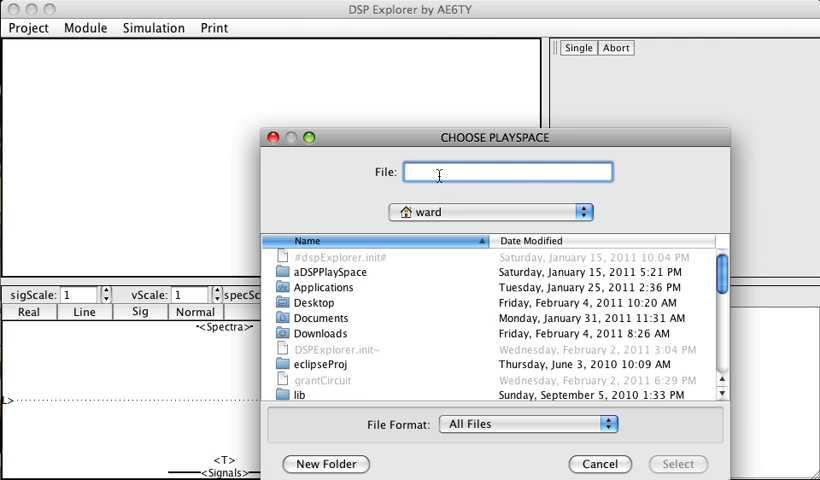
{"action": "type", "text": "DSPp"}
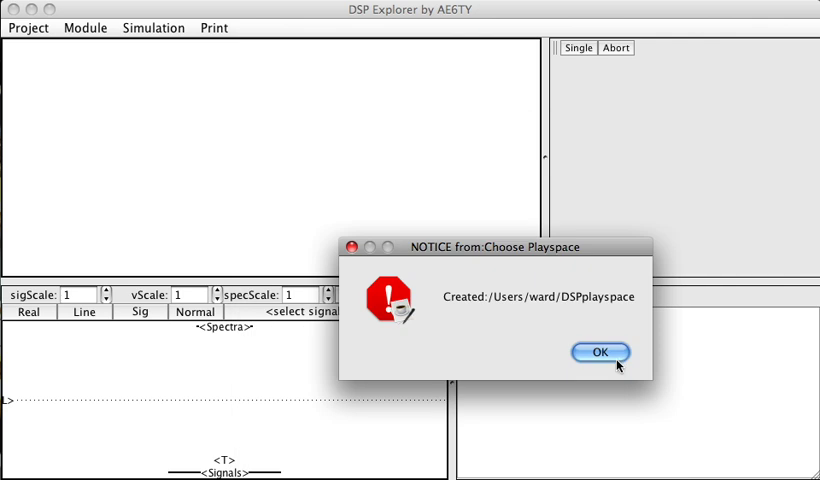
{"action": "left_click", "coordinate": [600, 352]}
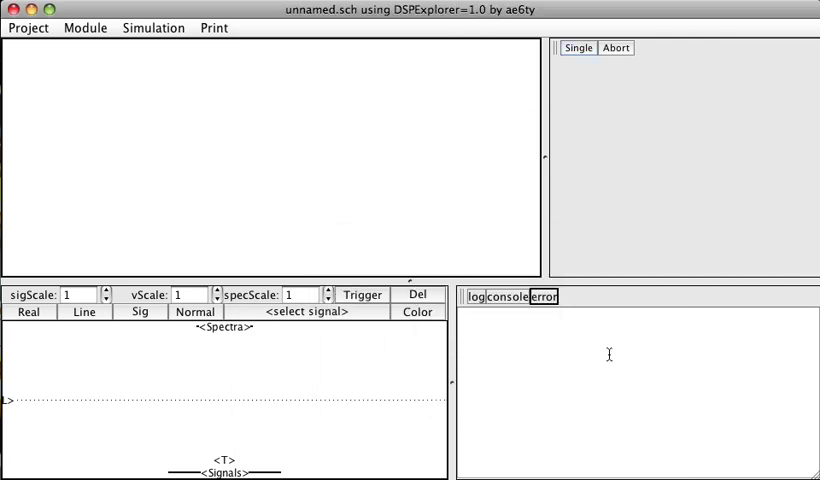
{"action": "mouse_move", "coordinate": [372, 222]}
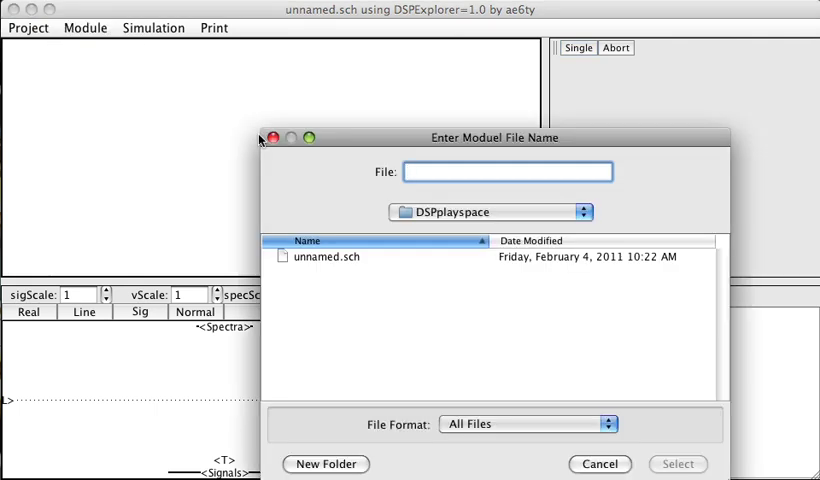
Step: Create a new module named sigGen so it appears on the schematic with sigGen.mod open
{"action": "type", "text": "sigGen"}
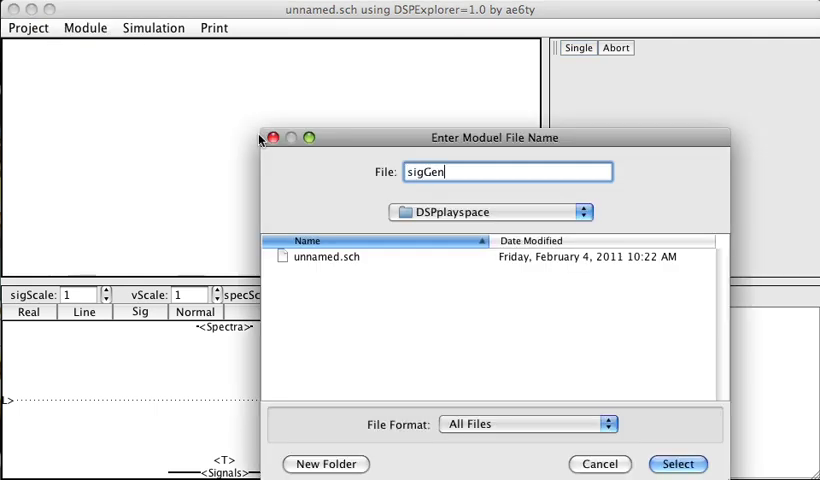
{"action": "left_click", "coordinate": [676, 464]}
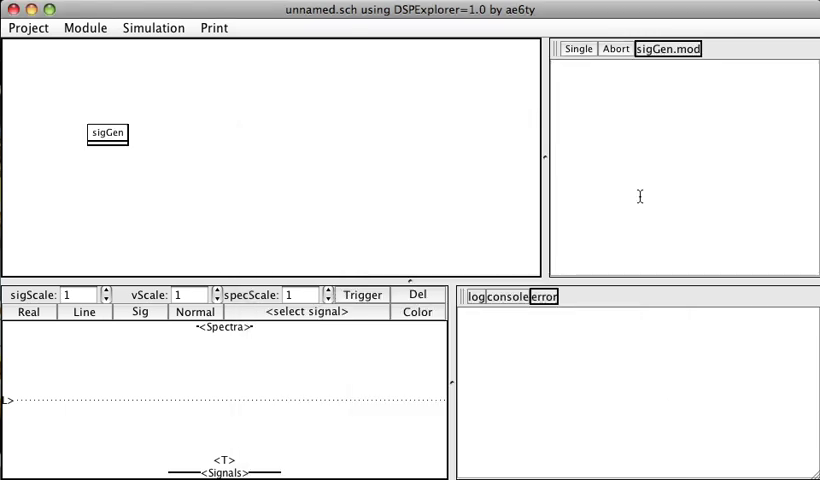
{"action": "mouse_move", "coordinate": [620, 82]}
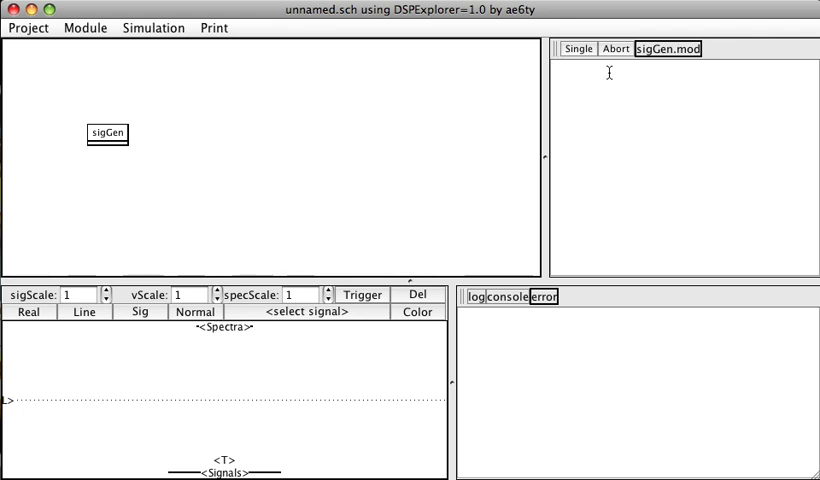
Step: Write 'double phz;' and 'phz = phz + .1;' in sigGen.mod
{"action": "type", "text": "double"}
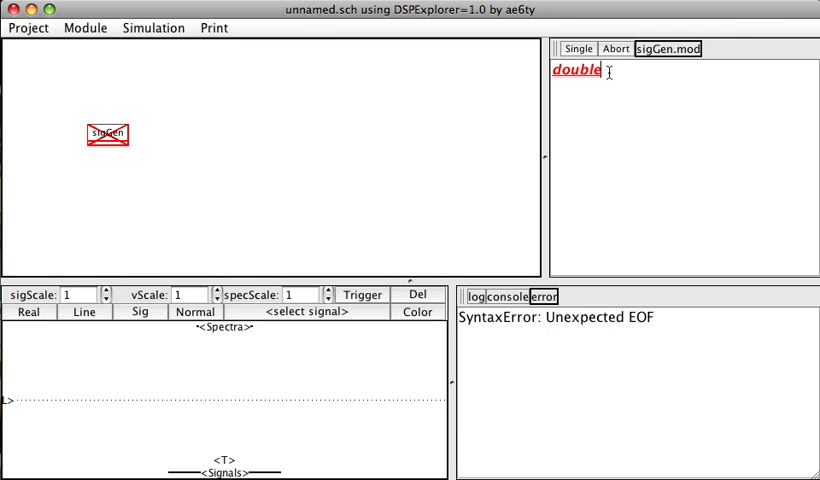
{"action": "type", "text": "phz;"}
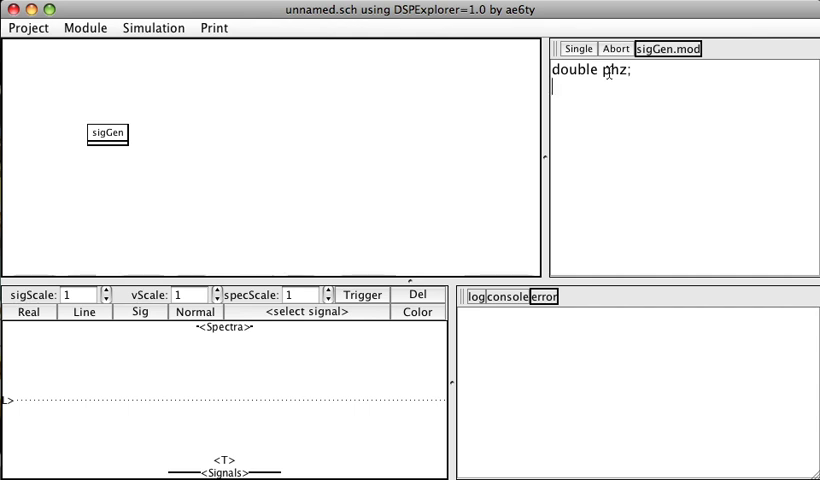
{"action": "type", "text": "phz"}
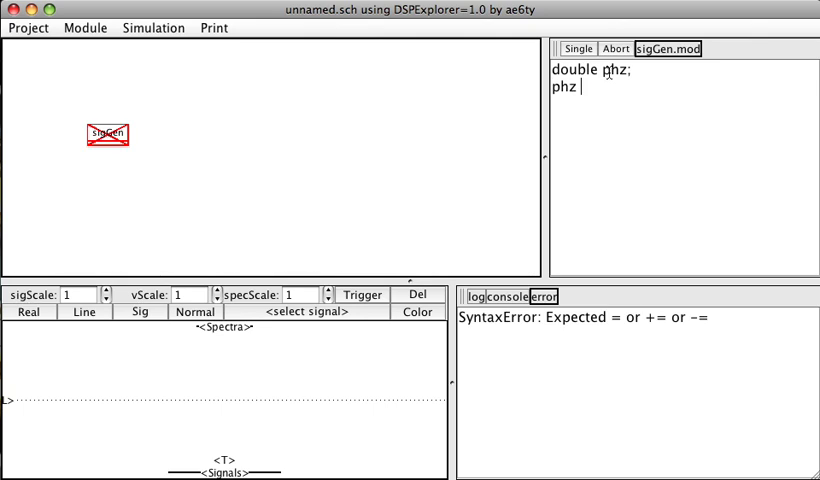
{"action": "type", "text": "= phz"}
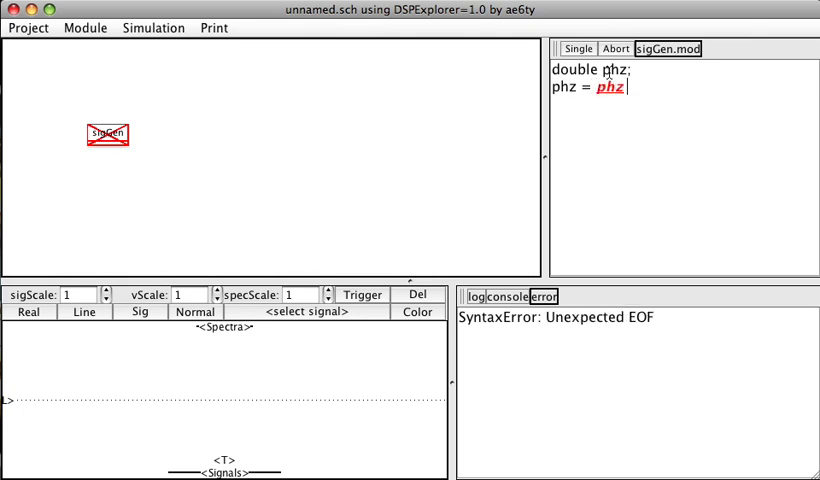
{"action": "type", "text": "+"}
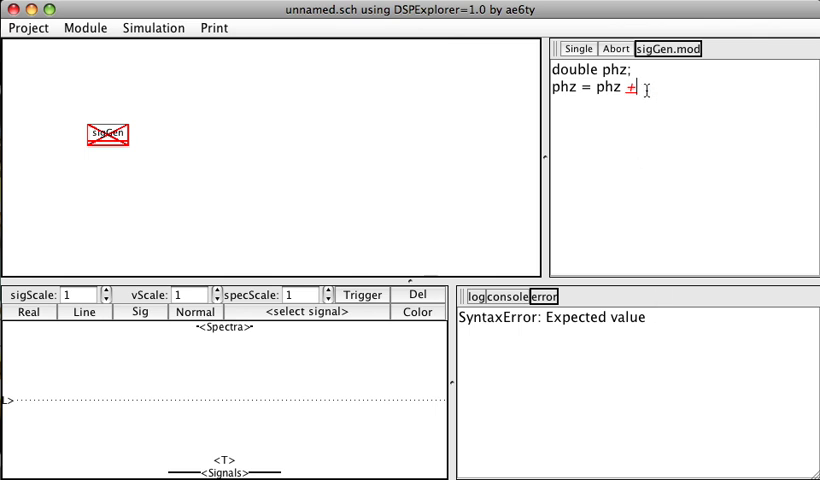
{"action": "type", "text": "1;"}
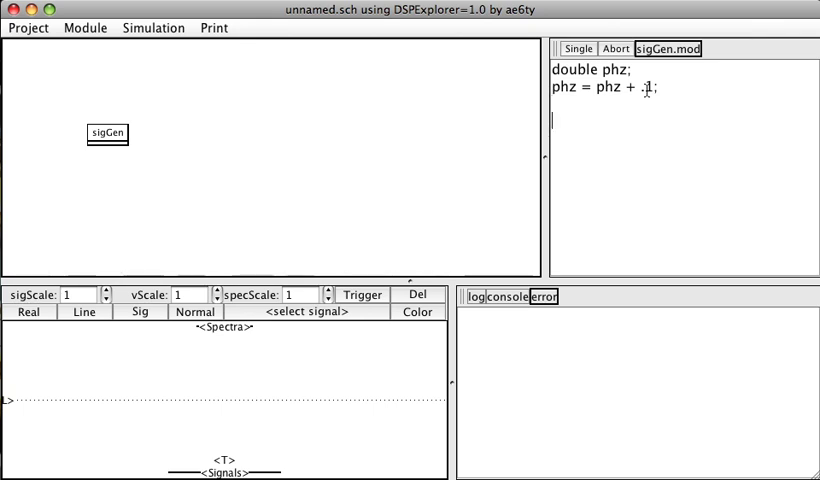
Step: Add output lines 'output double I = cos(phz);' and 'output double Q = sin(phz);' to sigGen.mod
{"action": "type", "text": "output dd"}
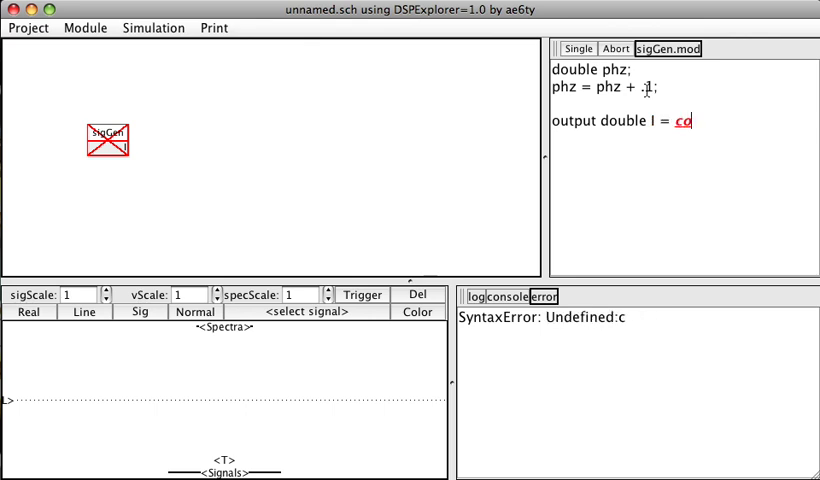
{"action": "type", "text": "s(phz)"}
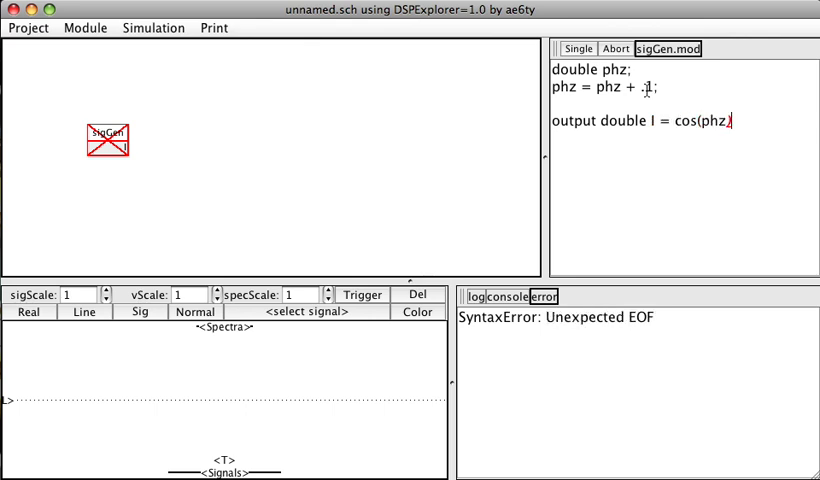
{"action": "type", "text": ";"}
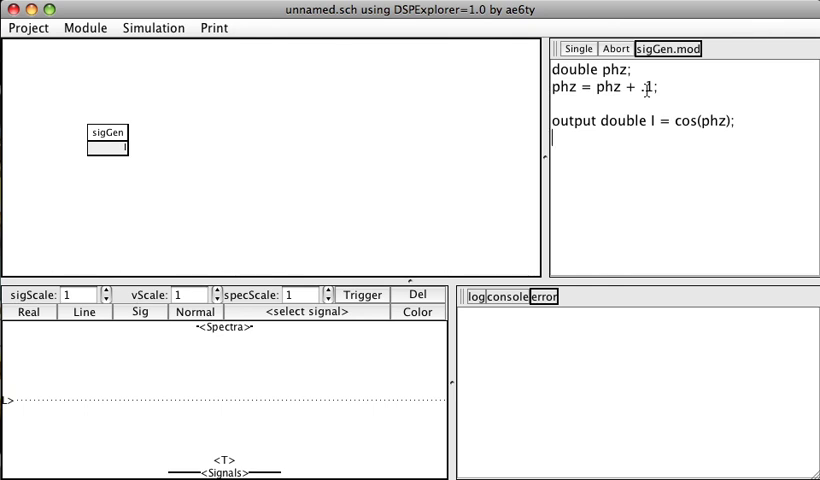
{"action": "type", "text": "output double"}
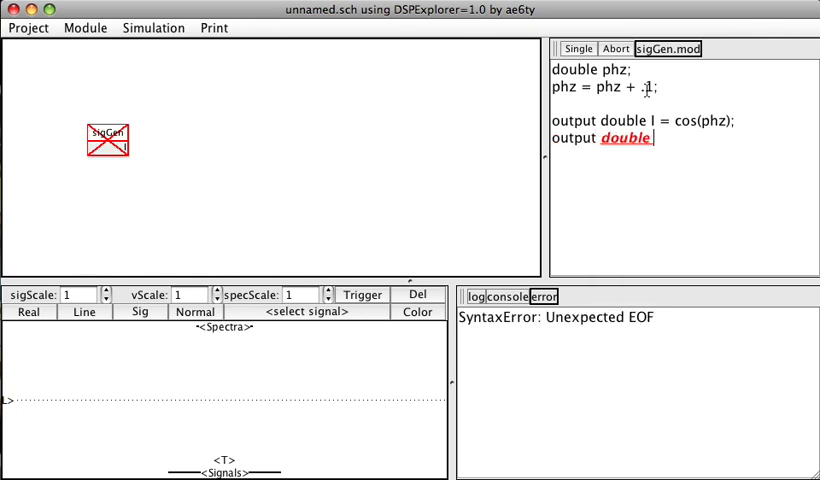
{"action": "type", "text": "Q = si"}
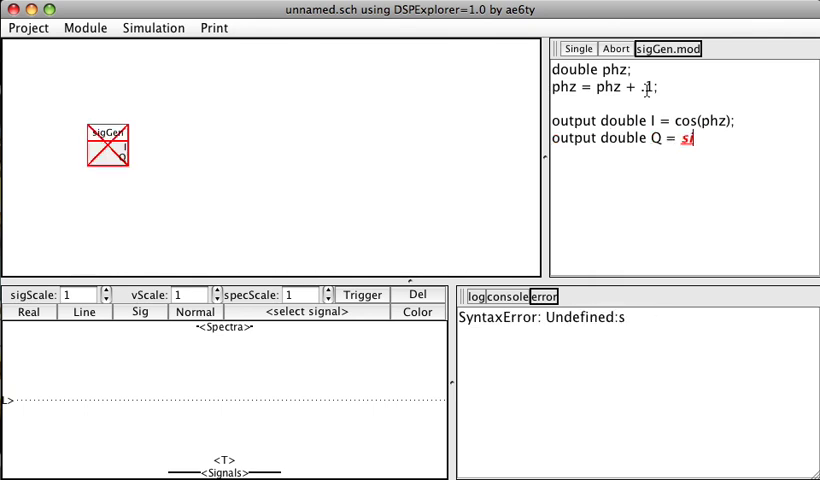
{"action": "type", "text": "n(phz);"}
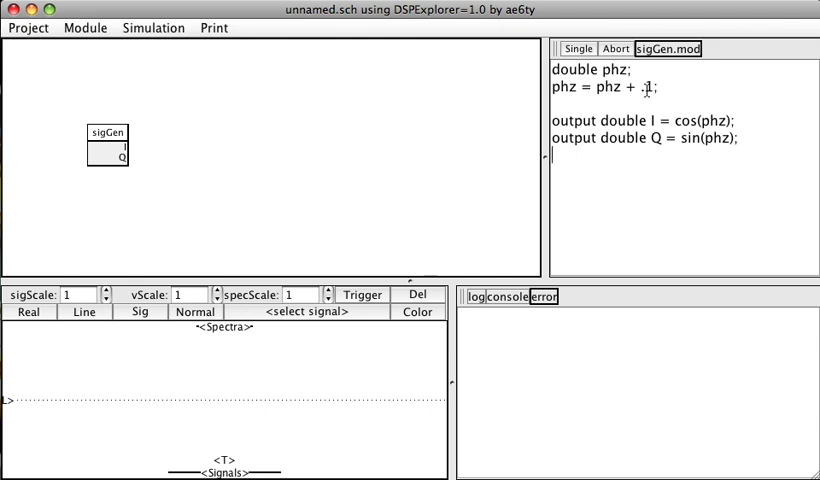
Step: Add the line 'output complex s = complex(I,Q);' so the module is error-free
{"action": "type", "text": "output"}
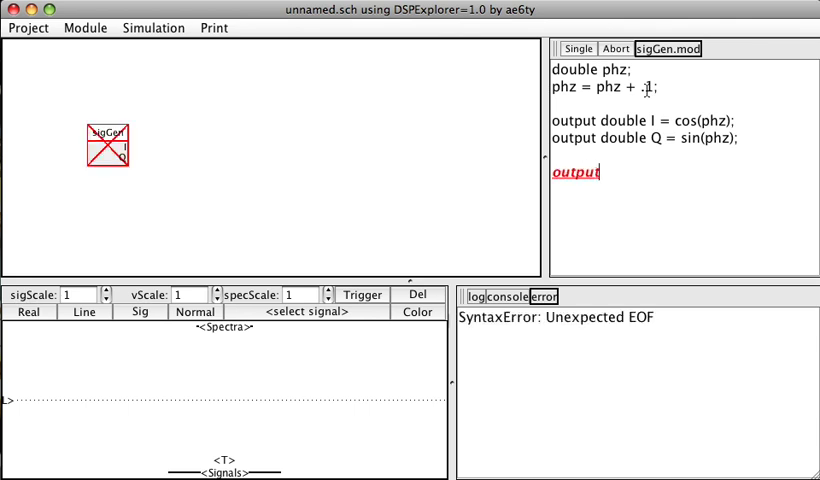
{"action": "type", "text": "complex"}
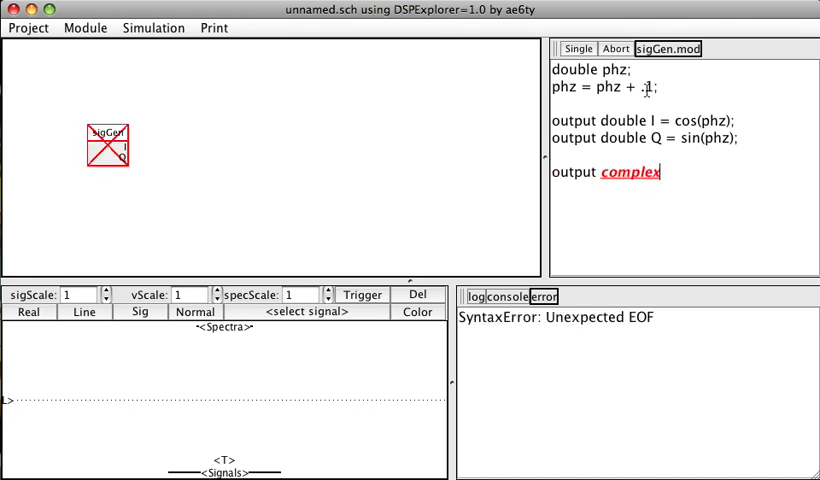
{"action": "type", "text": "s"}
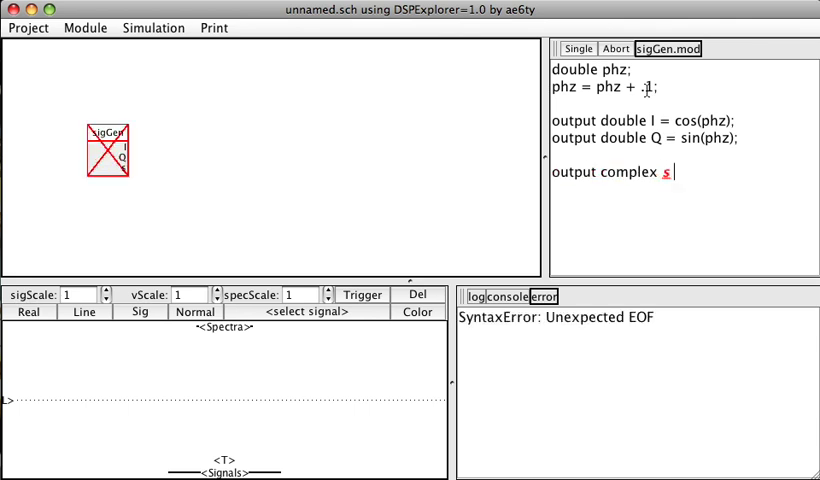
{"action": "type", "text": "="}
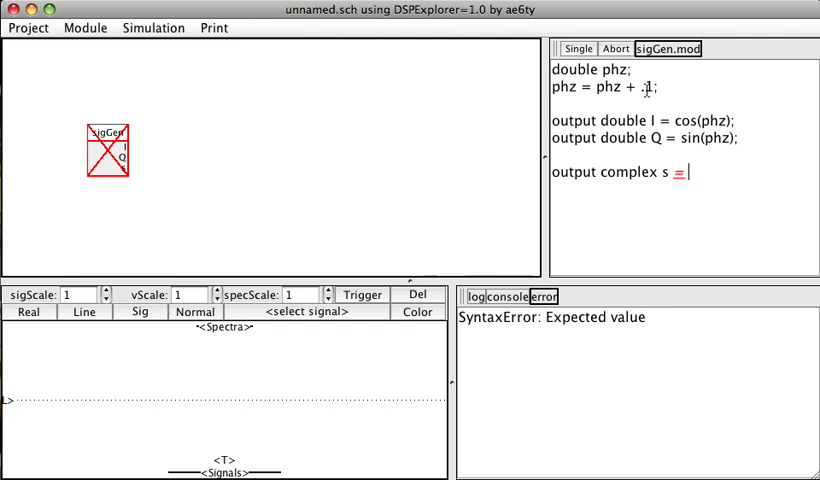
{"action": "type", "text": "complex"}
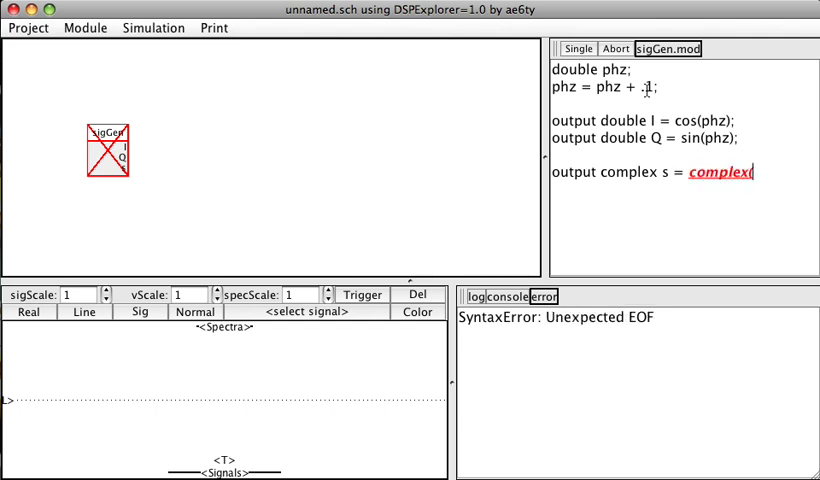
{"action": "type", "text": "(I,Q)"}
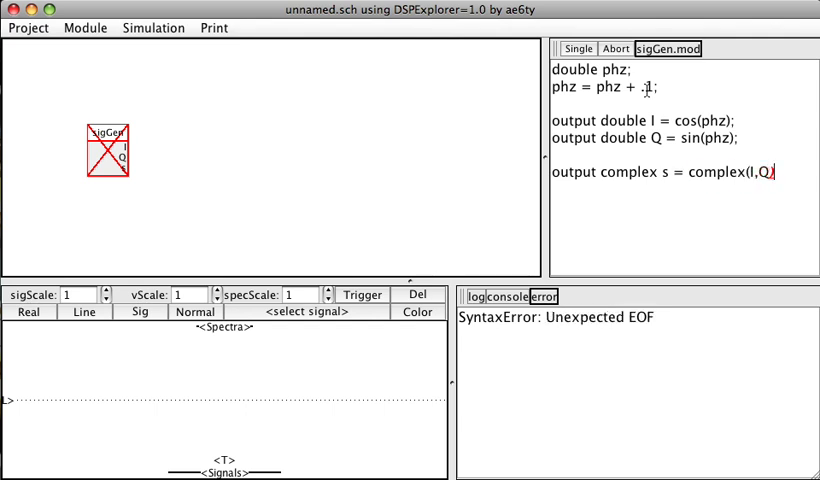
{"action": "type", "text": ";"}
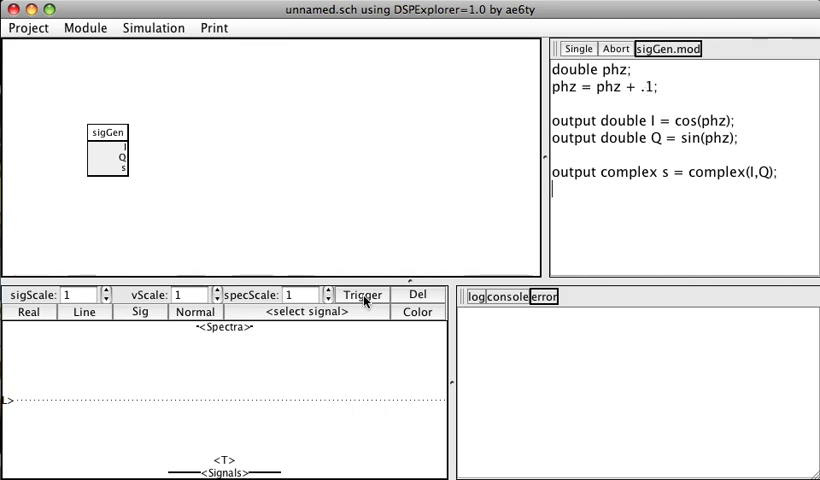
Step: Add sigGen I, Q and s as three traces in the signal display
{"action": "left_click", "coordinate": [362, 294]}
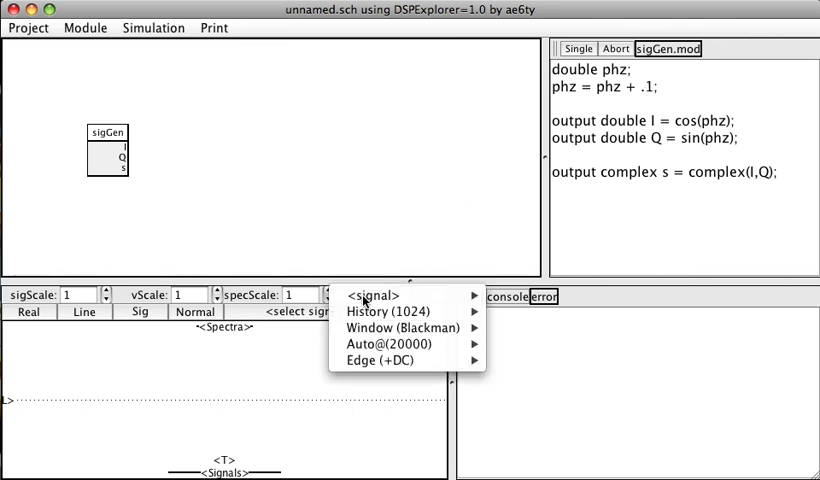
{"action": "mouse_move", "coordinate": [380, 296]}
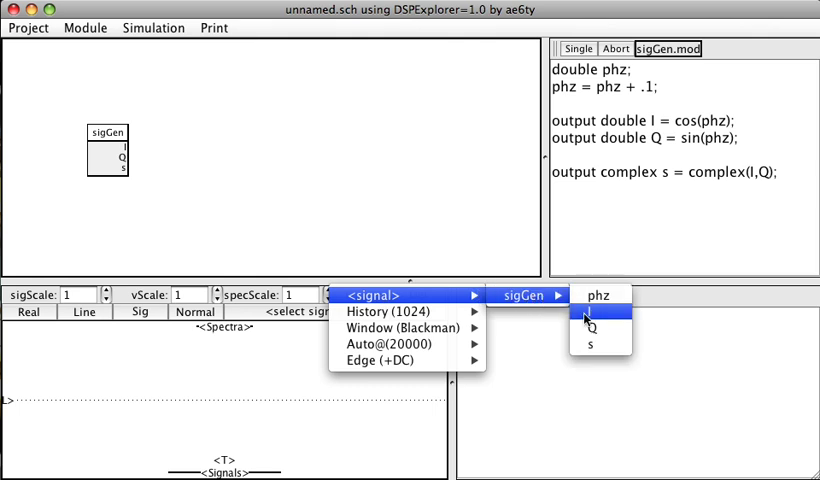
{"action": "left_click", "coordinate": [600, 312]}
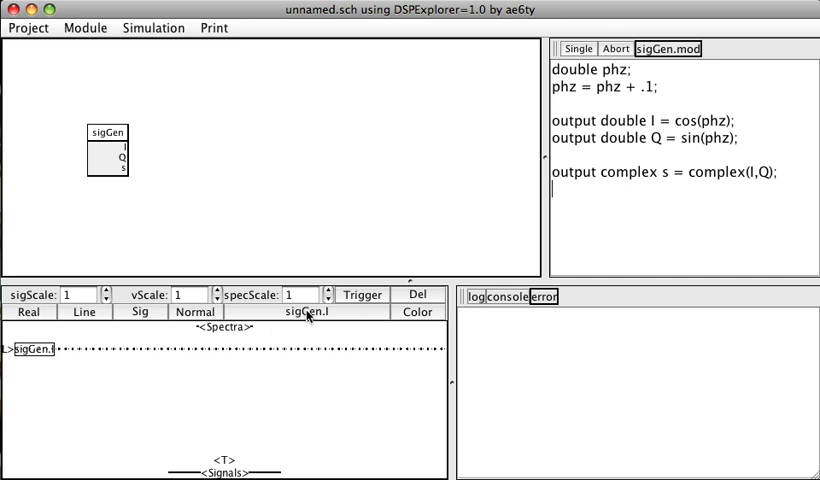
{"action": "left_click", "coordinate": [312, 312]}
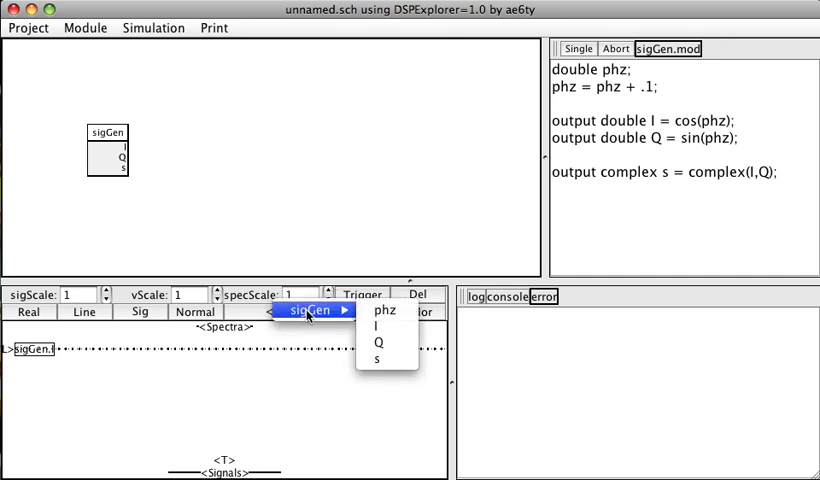
{"action": "left_click", "coordinate": [376, 340]}
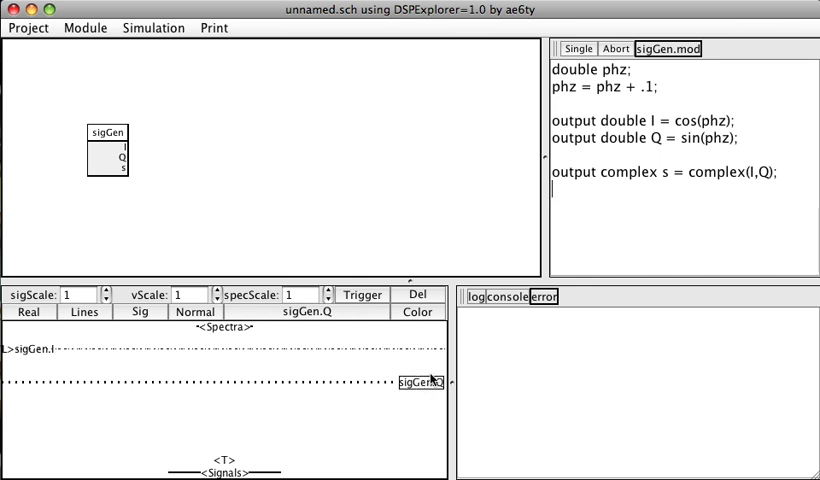
{"action": "mouse_move", "coordinate": [40, 362]}
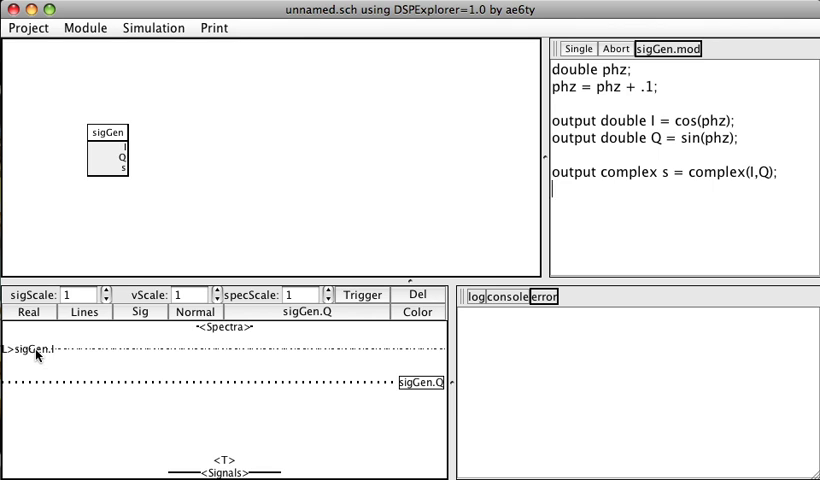
{"action": "mouse_move", "coordinate": [352, 336]}
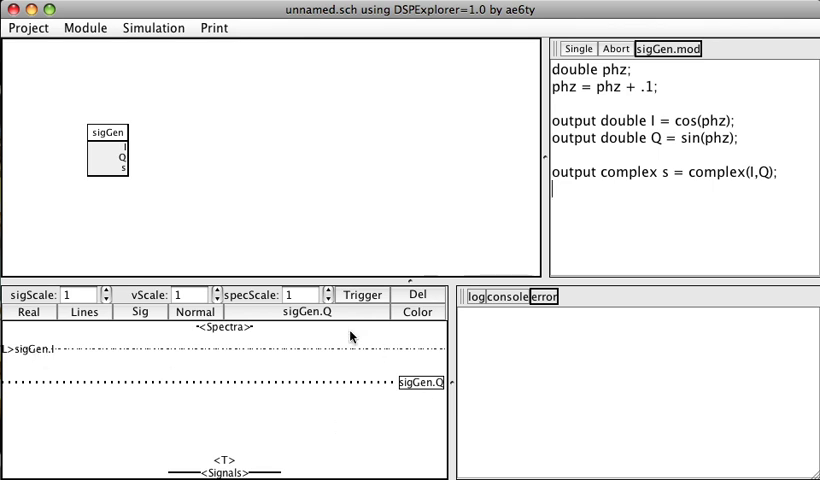
{"action": "left_click", "coordinate": [324, 312]}
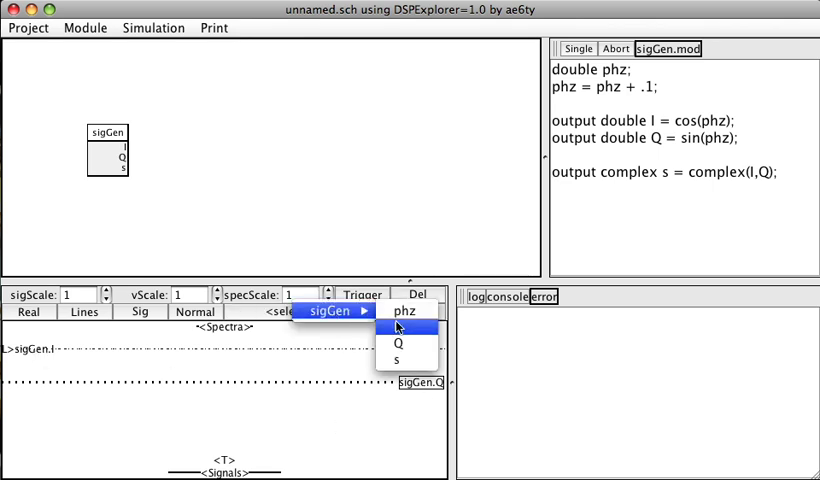
{"action": "left_click", "coordinate": [396, 358]}
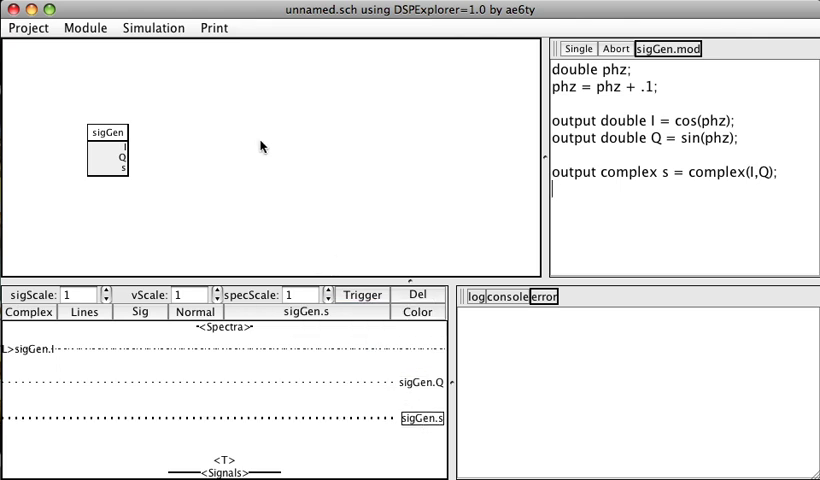
{"action": "mouse_move", "coordinate": [156, 36]}
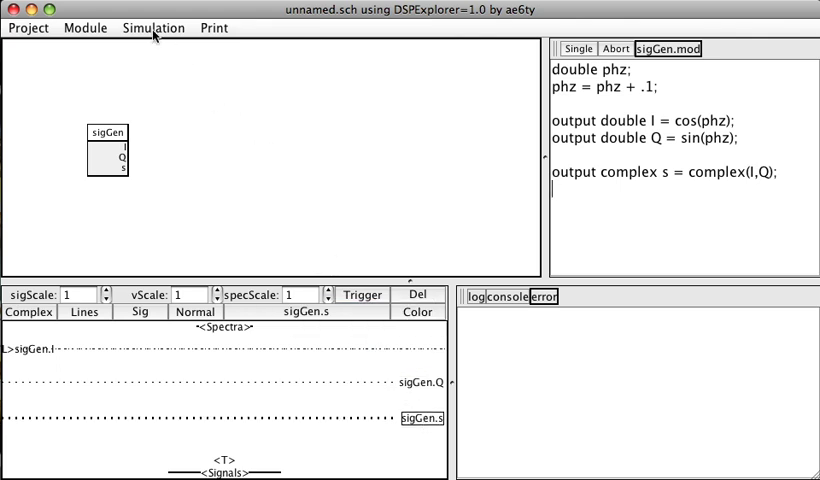
Step: Run the simulation and select the sigGen.I trace to reduce its vertical scale to 6
{"action": "left_click", "coordinate": [152, 28]}
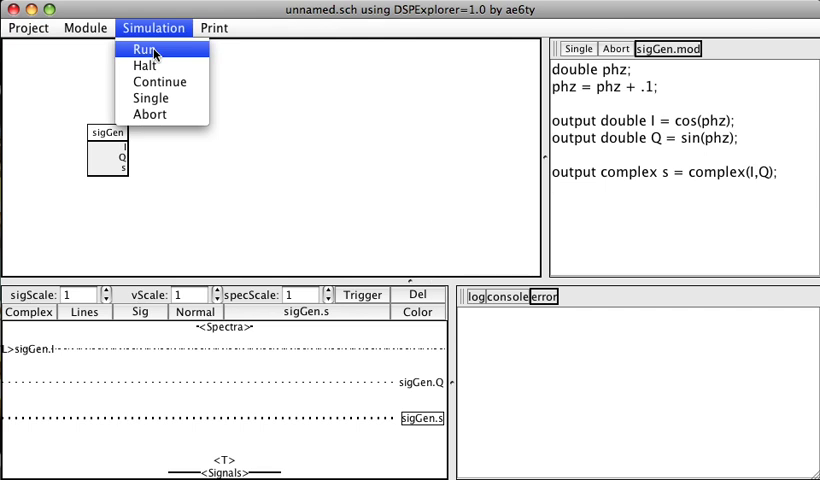
{"action": "left_click", "coordinate": [144, 48]}
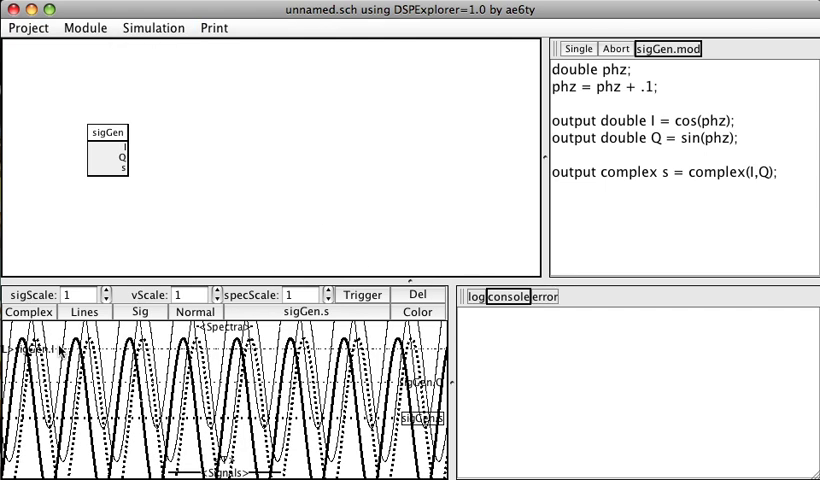
{"action": "left_click", "coordinate": [28, 312]}
{"action": "type", "text": "6"}
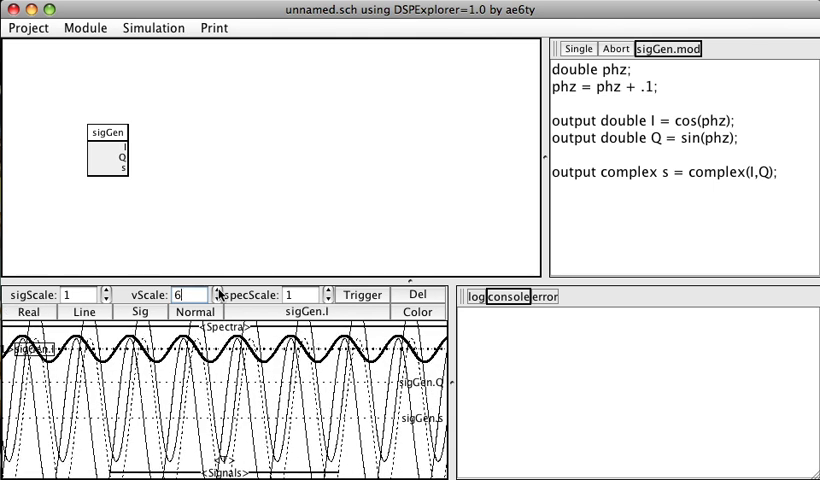
{"action": "mouse_move", "coordinate": [408, 388]}
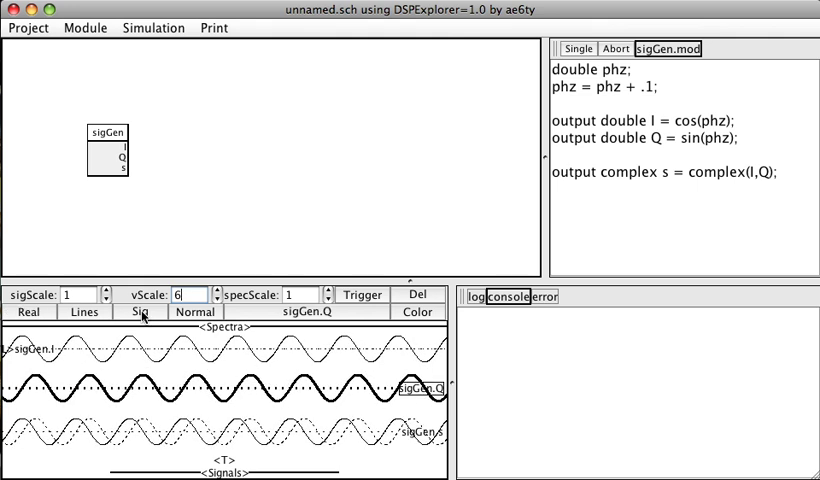
Step: Bring up the display-type list for the trace to choose a magnitude spectrum
{"action": "left_click", "coordinate": [140, 312]}
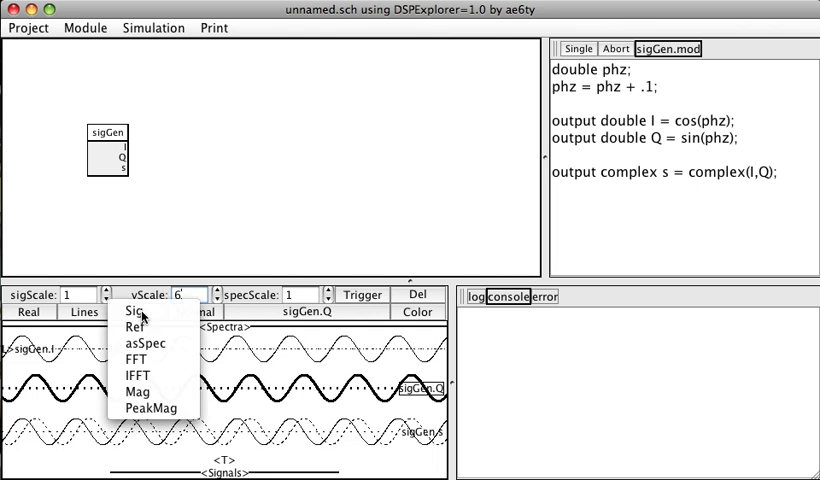
{"action": "mouse_move", "coordinate": [144, 420]}
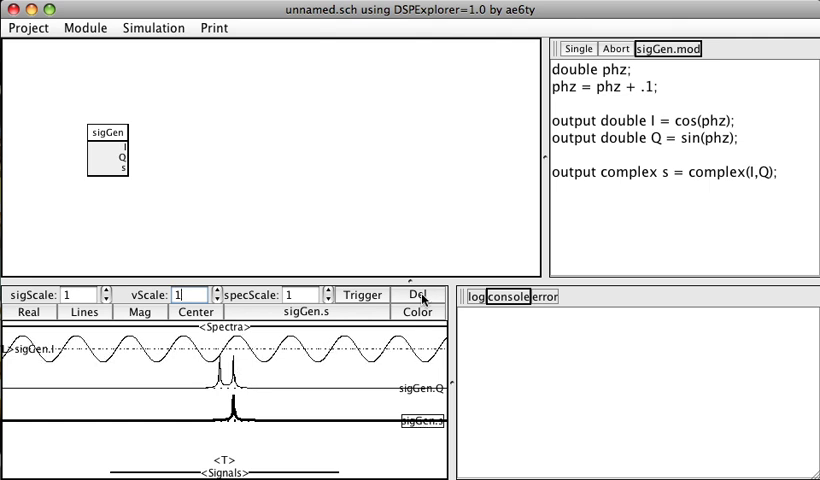
Step: Assign sigGen.I to a new trace shown as an FFT spectrum and adjust its vertical scale
{"action": "left_click", "coordinate": [420, 294]}
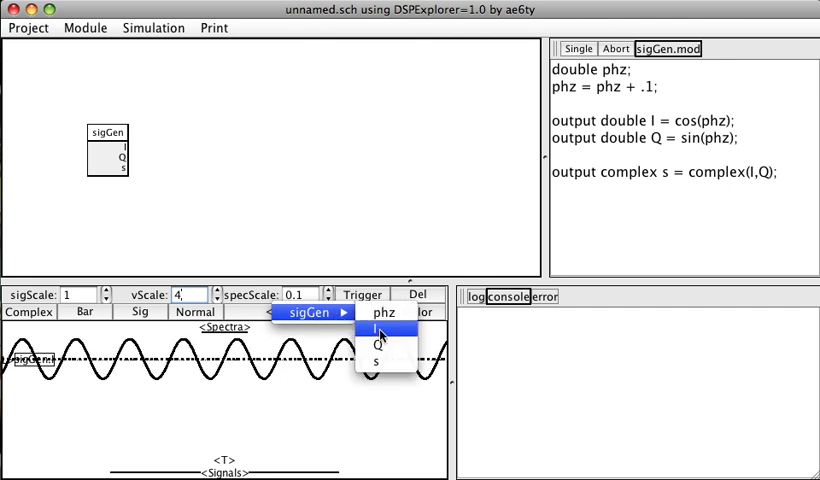
{"action": "left_click", "coordinate": [380, 332]}
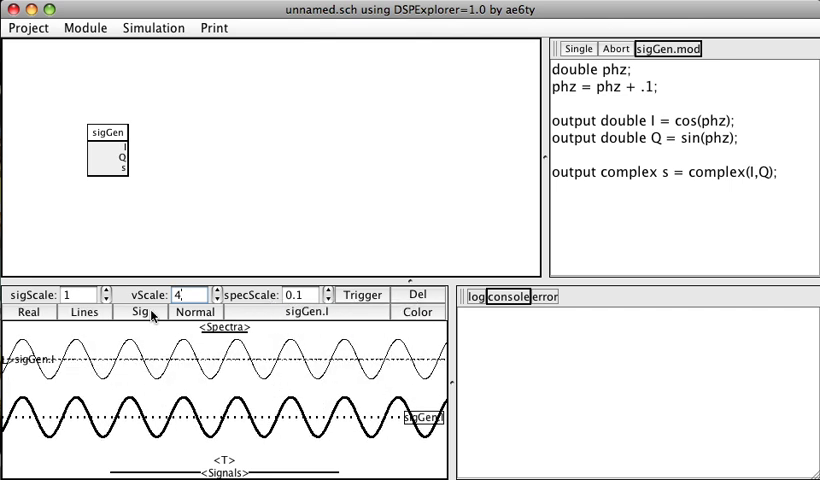
{"action": "left_click", "coordinate": [132, 312]}
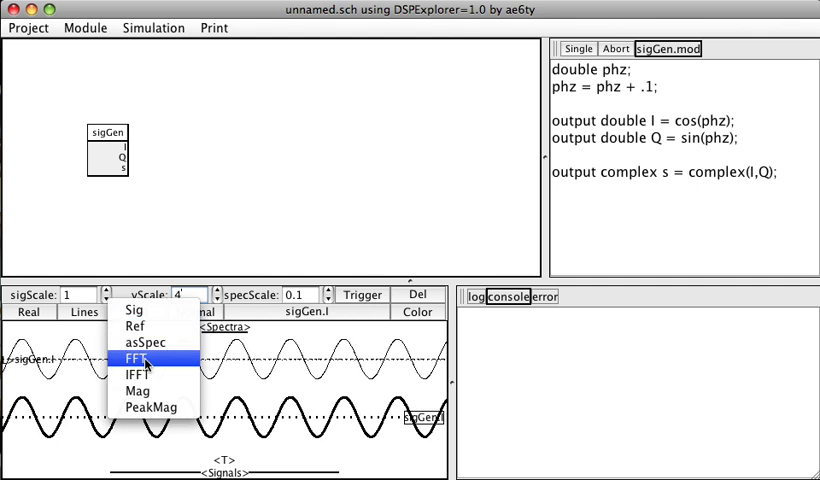
{"action": "left_click", "coordinate": [132, 356]}
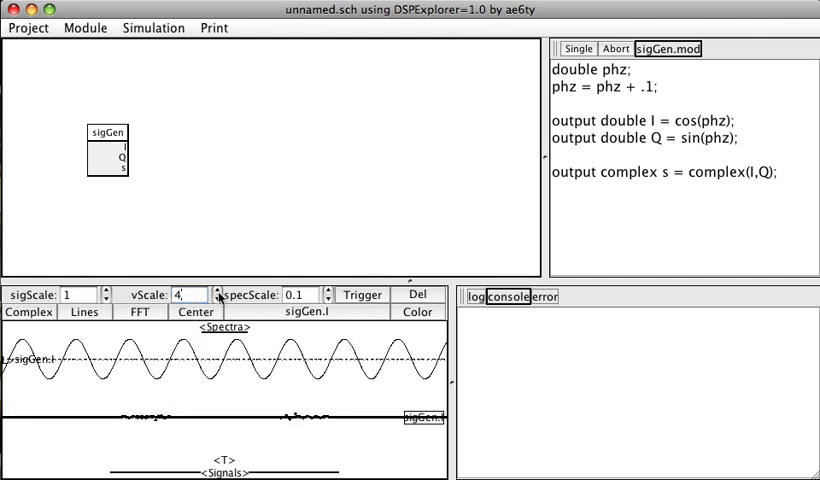
{"action": "left_click", "coordinate": [212, 288]}
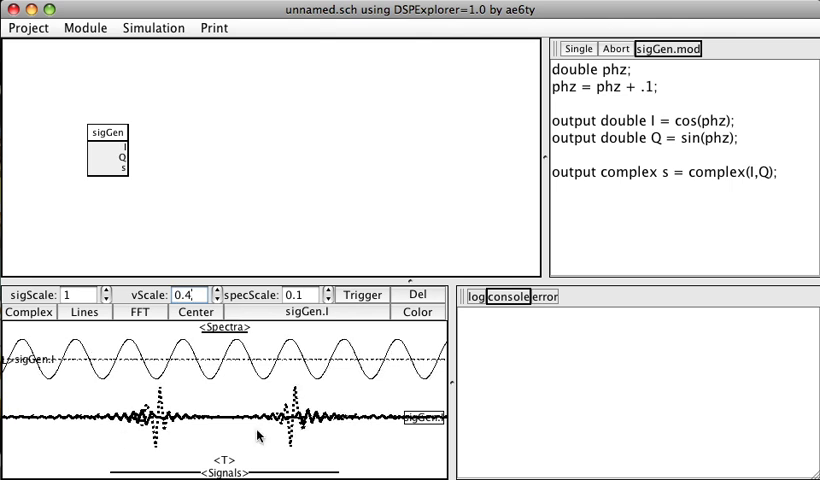
{"action": "mouse_move", "coordinate": [188, 436]}
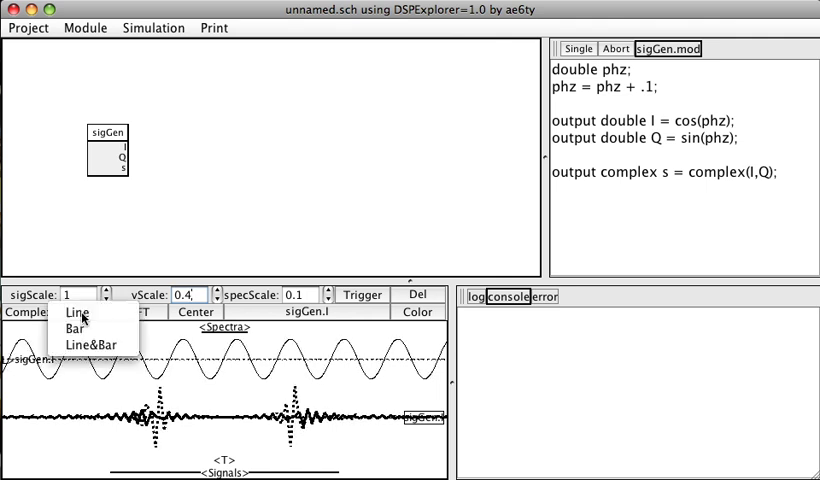
Step: Draw the sigGen.I spectrum trace in Bar style
{"action": "left_click", "coordinate": [72, 328]}
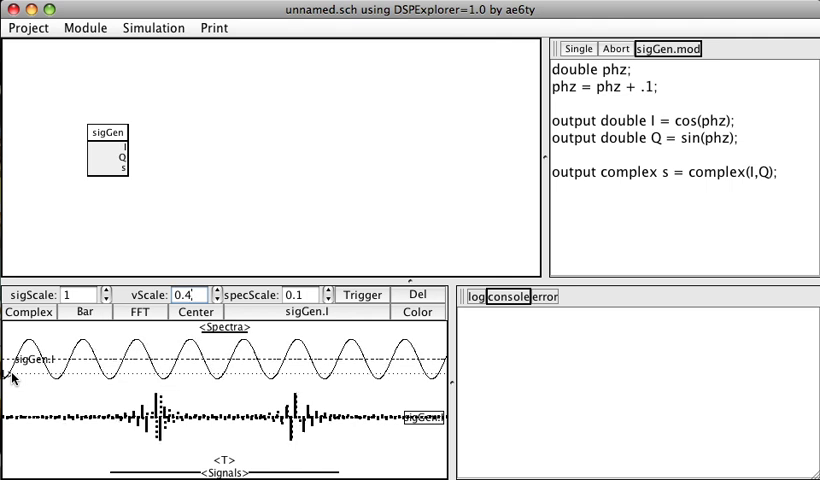
{"action": "mouse_move", "coordinate": [138, 388]}
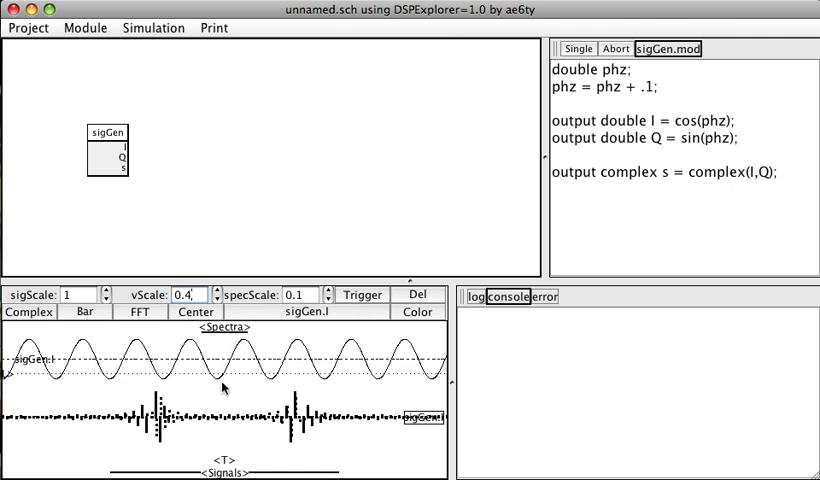
Step: Set the spectrum transform to Mag and its component to Complex
{"action": "left_click", "coordinate": [140, 312]}
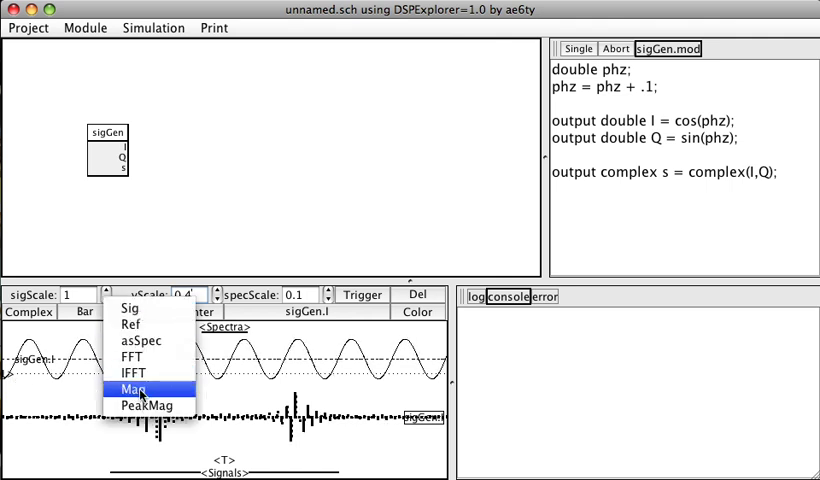
{"action": "left_click", "coordinate": [132, 388]}
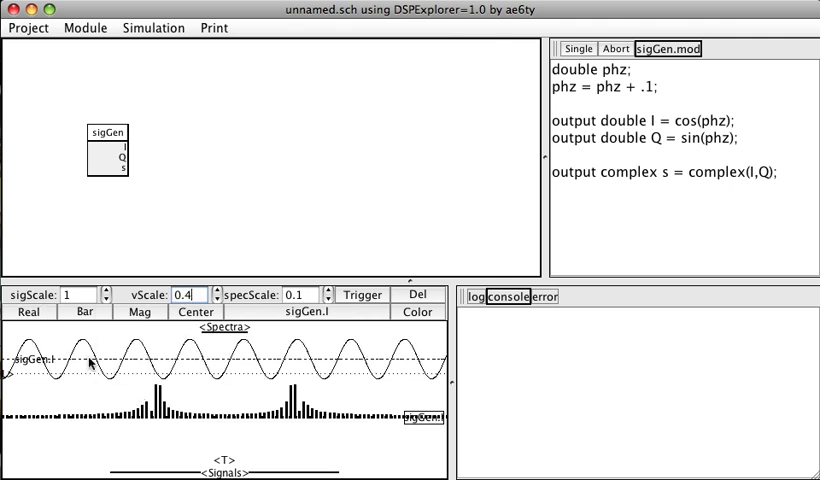
{"action": "left_click", "coordinate": [28, 312]}
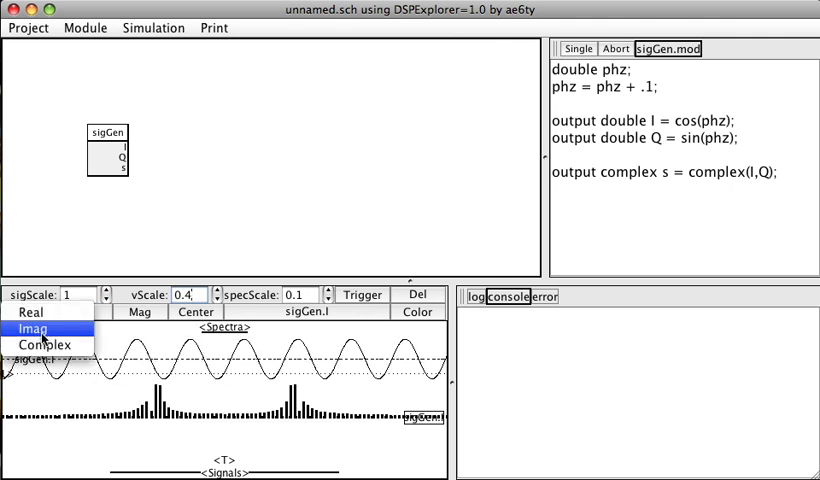
{"action": "left_click", "coordinate": [32, 344]}
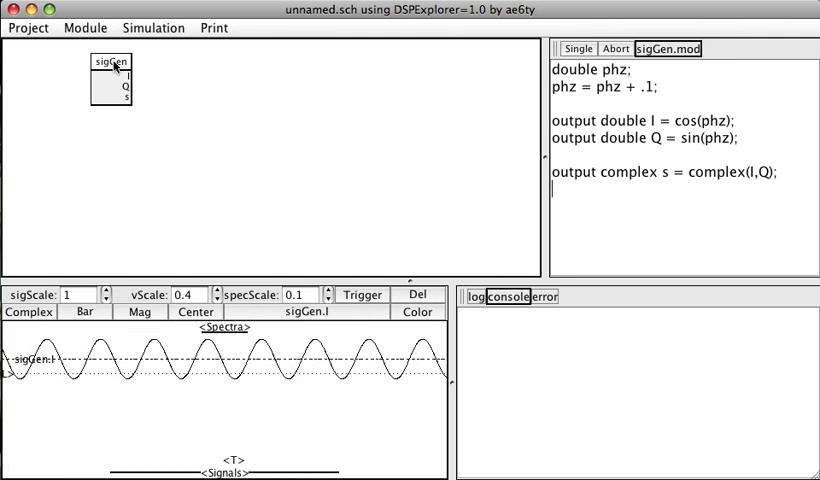
Step: Clone the selected sigGen module so a second copy, sigGen0, appears on the schematic
{"action": "left_click", "coordinate": [84, 28]}
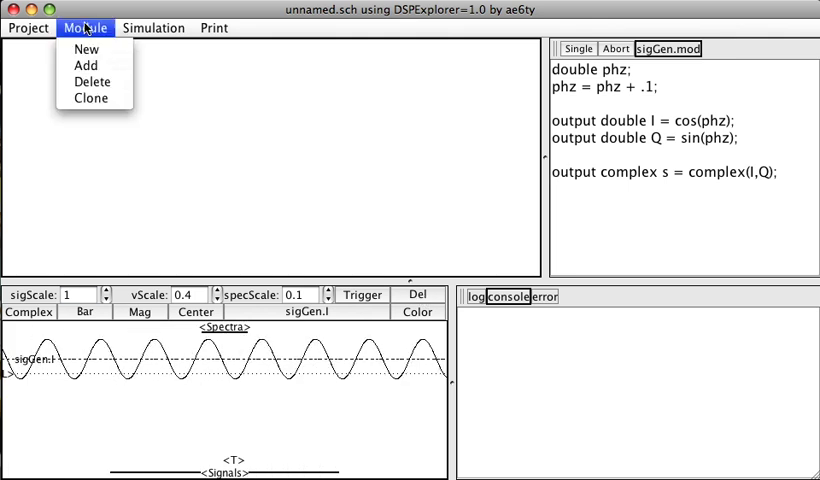
{"action": "left_click", "coordinate": [84, 64]}
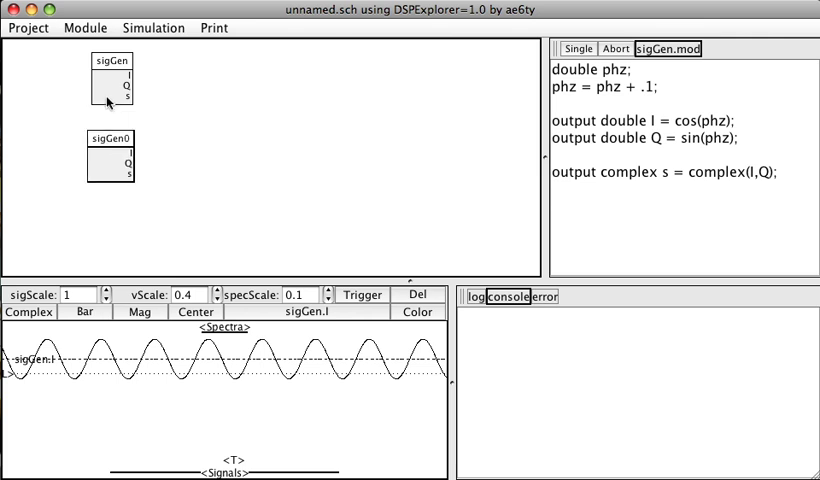
{"action": "mouse_move", "coordinate": [132, 172]}
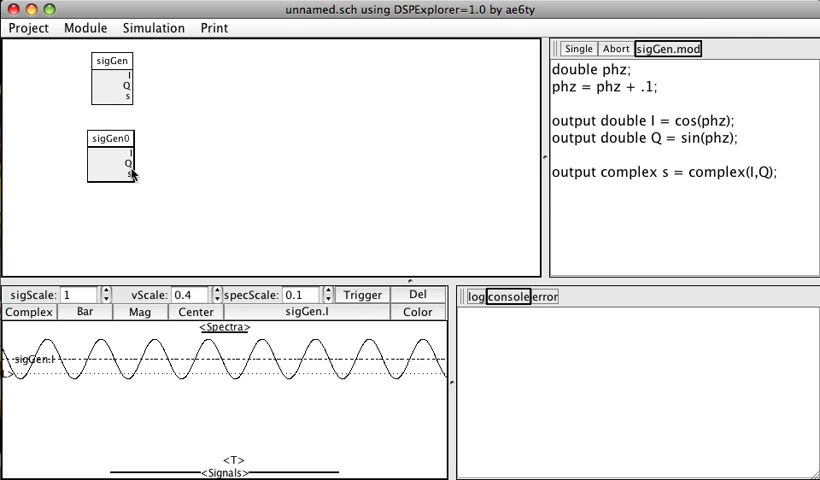
{"action": "mouse_move", "coordinate": [528, 104]}
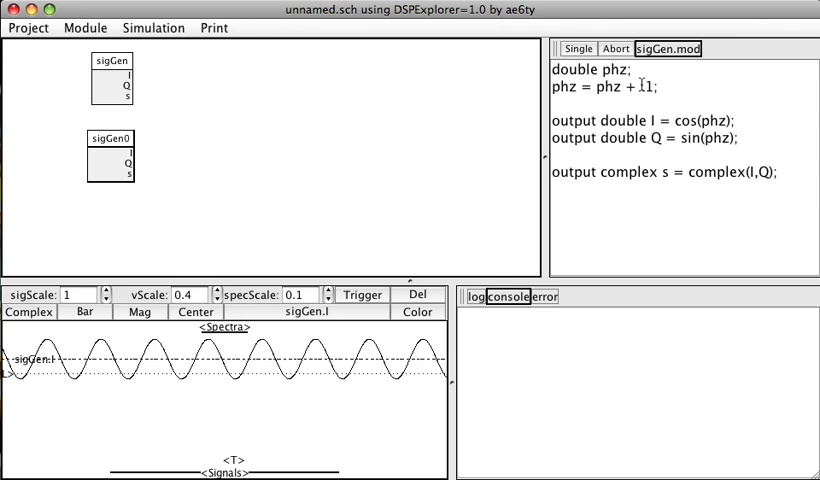
Step: Enter a stray 'x' in the sigGen code, triggering a syntax error in both modules
{"action": "type", "text": "x"}
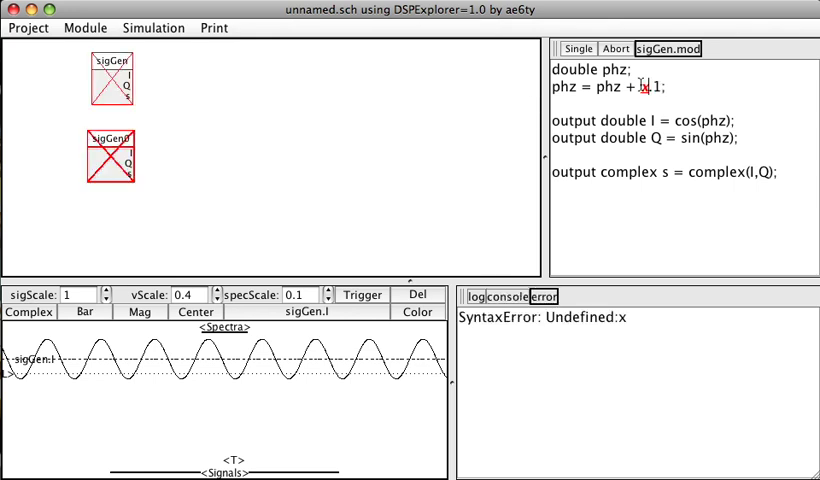
{"action": "mouse_move", "coordinate": [258, 188]}
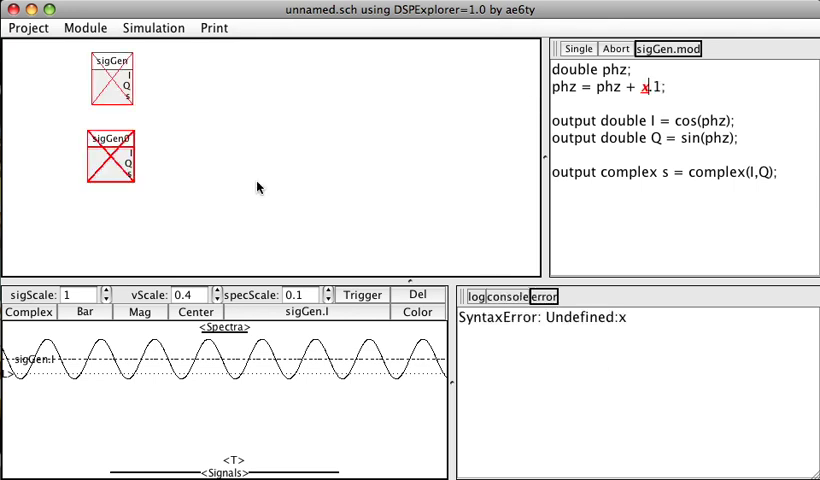
{"action": "mouse_move", "coordinate": [116, 148]}
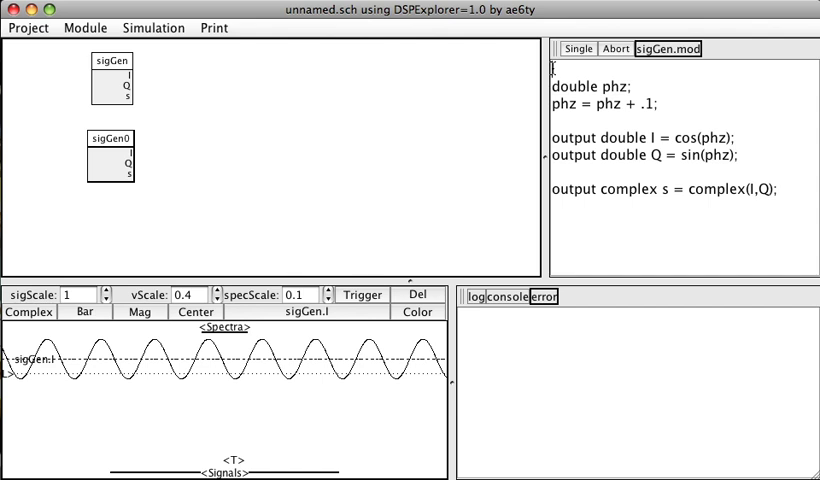
Step: Declare 'parameter inc = .1;' in sigGen.mod and use inc as the phase increment
{"action": "type", "text": "parameter inc"}
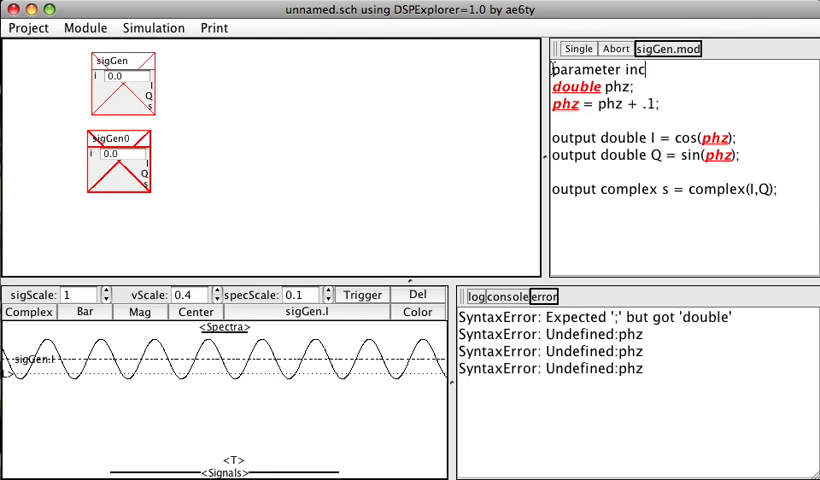
{"action": "type", "text": "="}
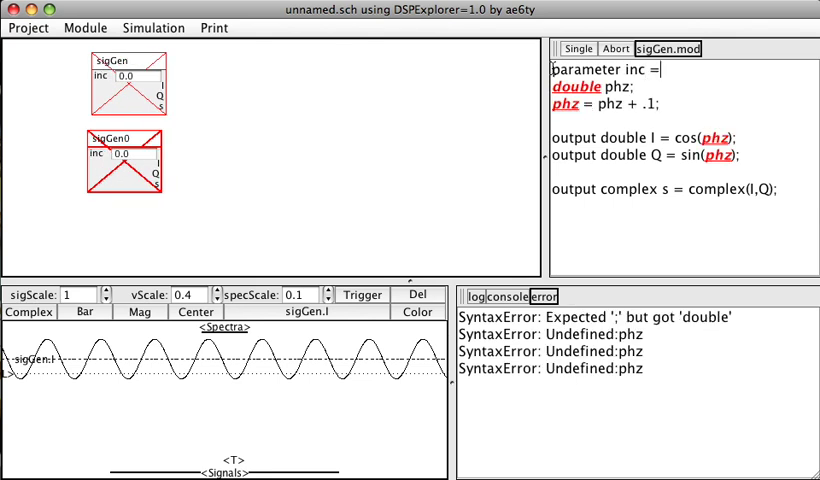
{"action": "type", "text": "1"}
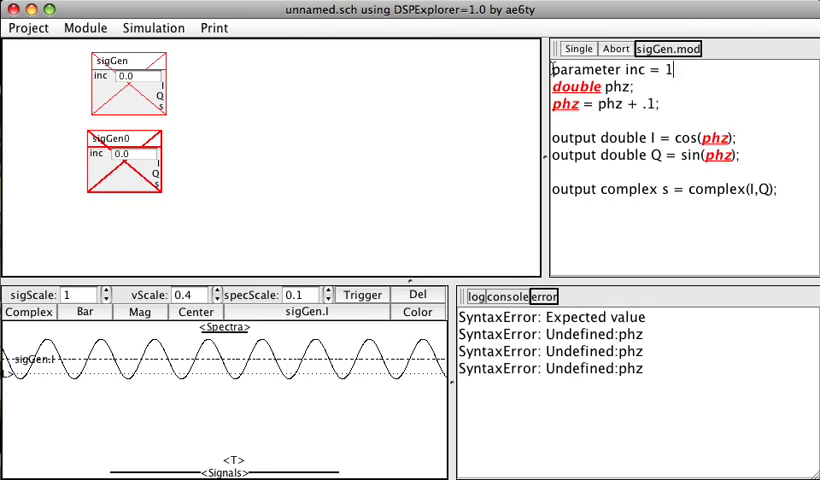
{"action": "type", "text": ".1;"}
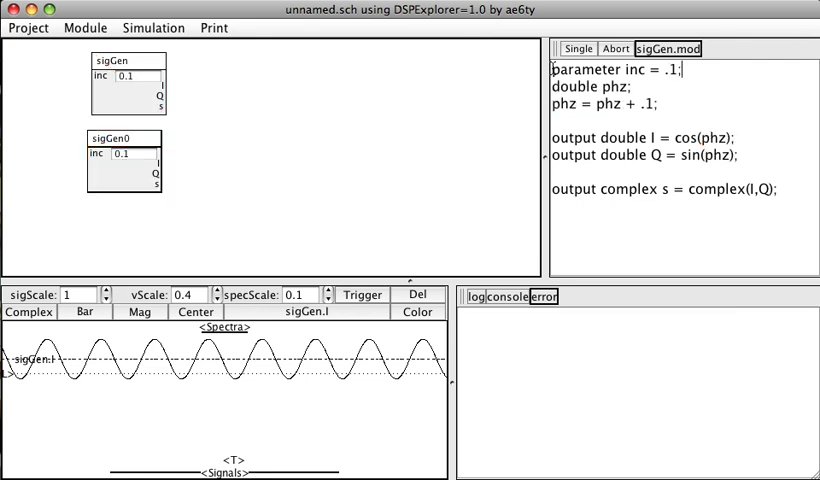
{"action": "mouse_move", "coordinate": [112, 72]}
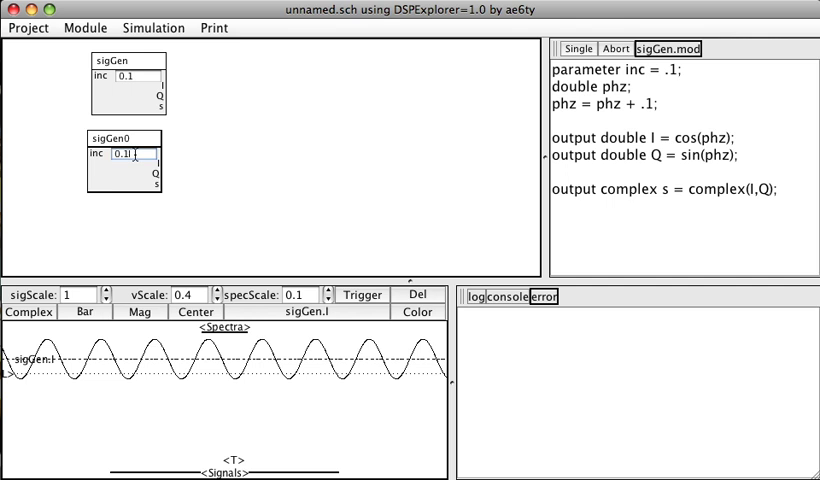
Step: Set sigGen0's inc parameter to 0.2
{"action": "type", "text": "0.2"}
{"action": "left_click", "coordinate": [684, 104]}
{"action": "type", "text": "inc"}
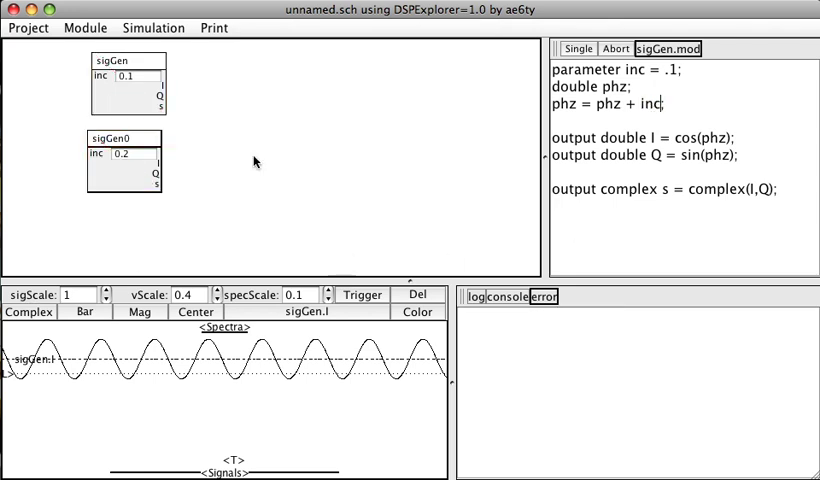
{"action": "mouse_move", "coordinate": [156, 32]}
{"action": "type", "text": ";"}
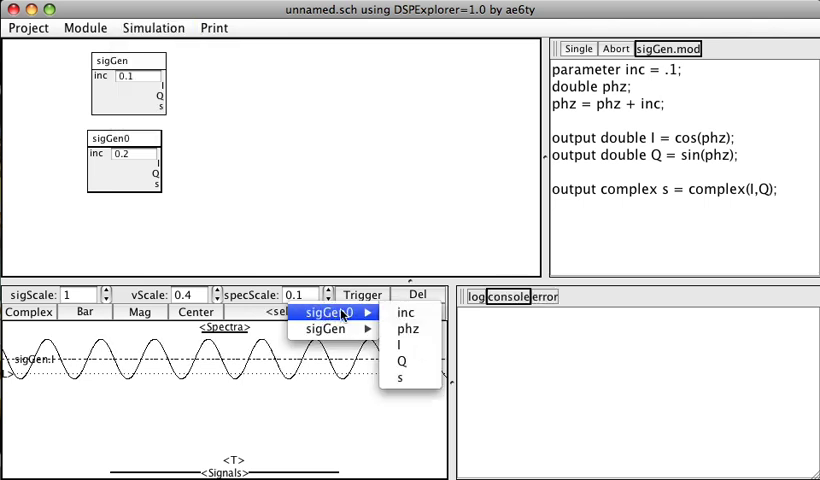
Step: Add a time trace of sigGen0's I output to the signal display
{"action": "left_click", "coordinate": [400, 344]}
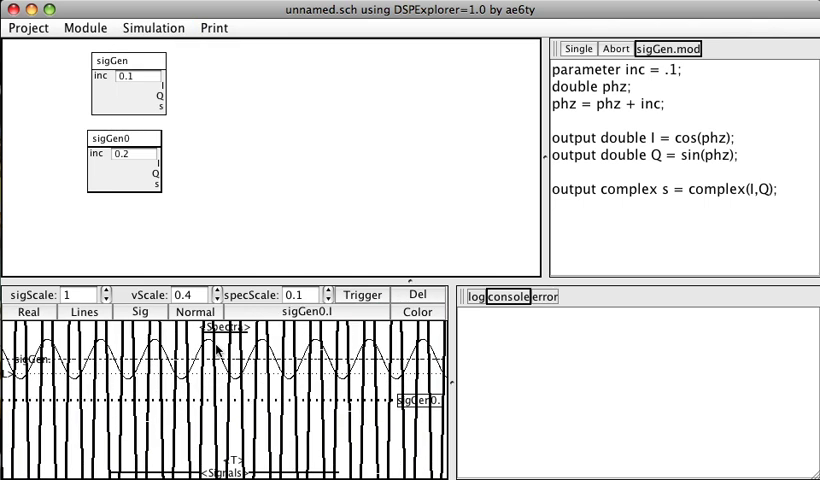